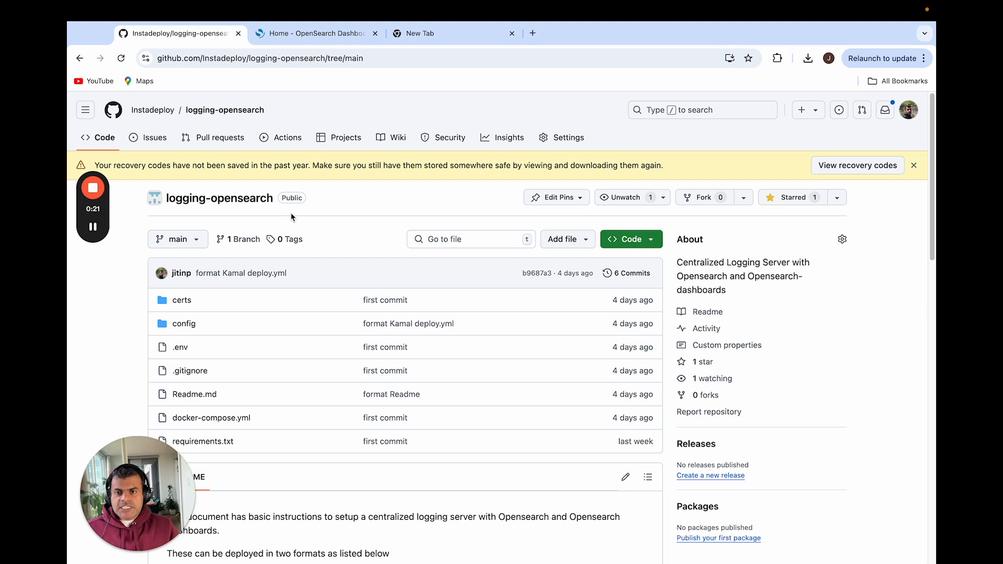
# Step: Scroll down the logging-opensearch repository page to its file list
pyautogui.scroll(-3)
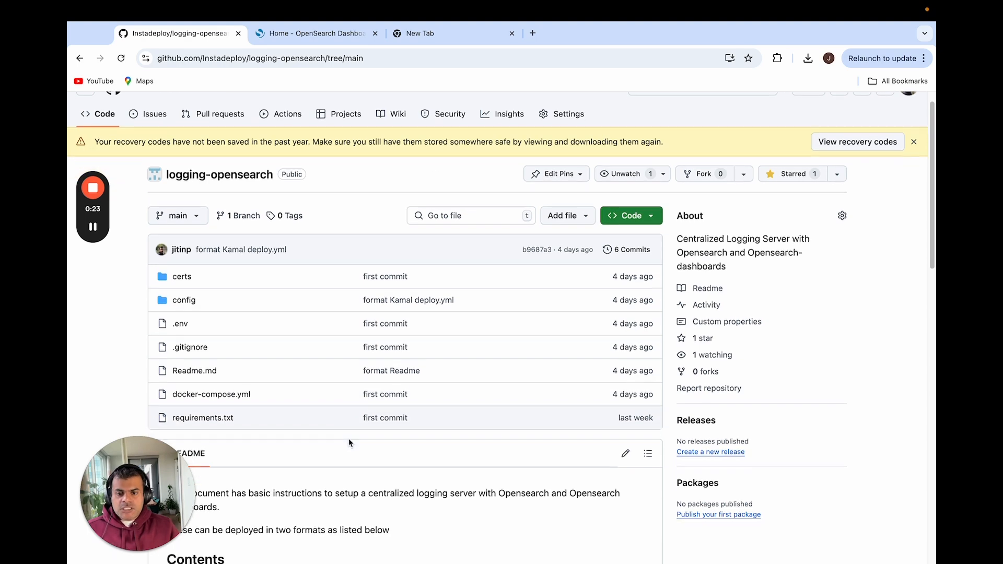
pyautogui.scroll(-3)
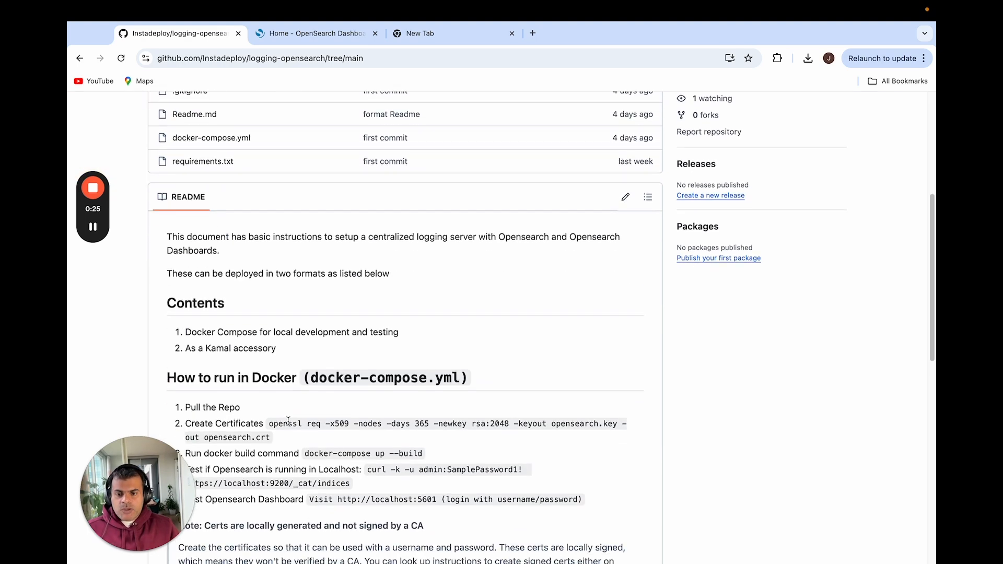
pyautogui.scroll(-3)
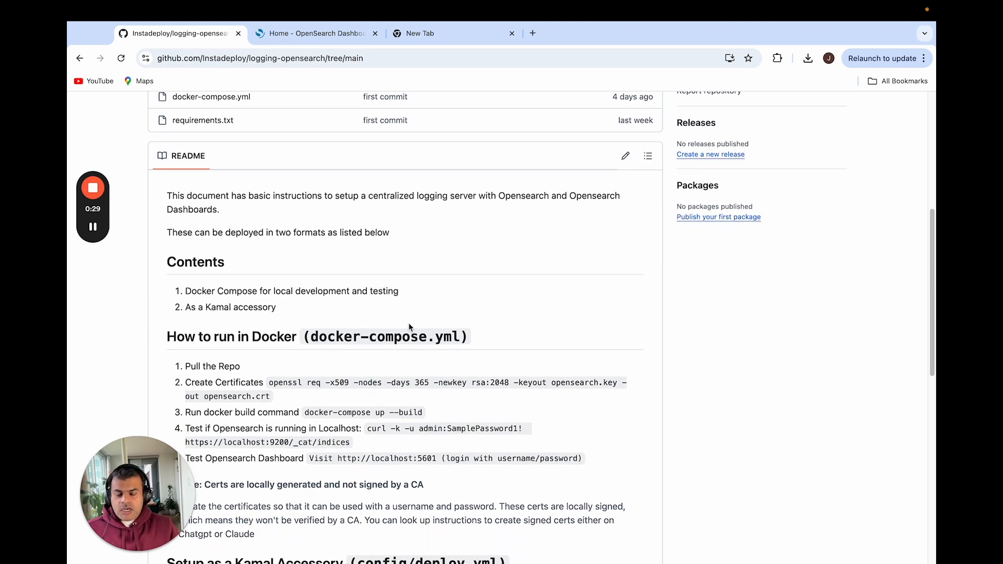
pyautogui.scroll(-3)
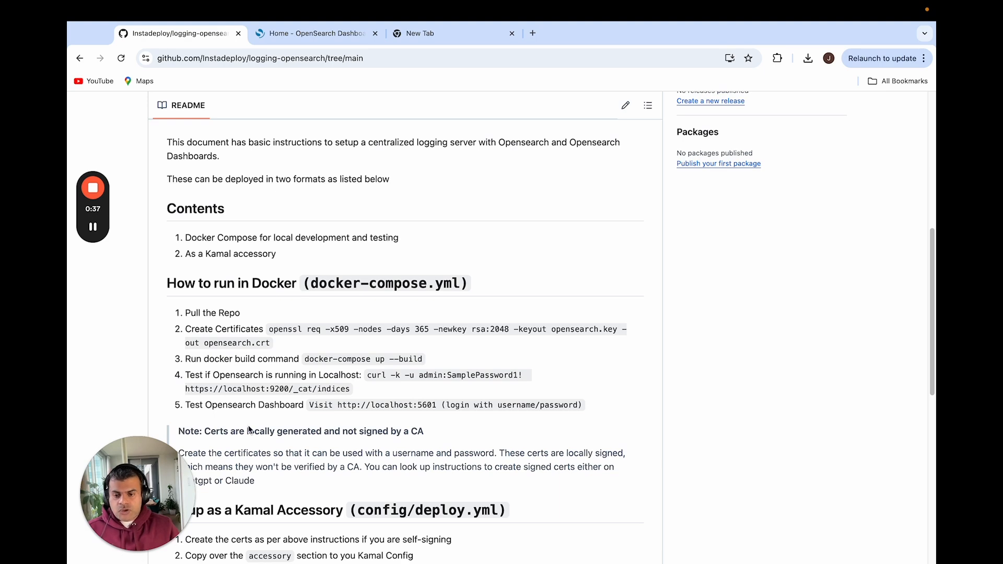
pyautogui.scroll(-3)
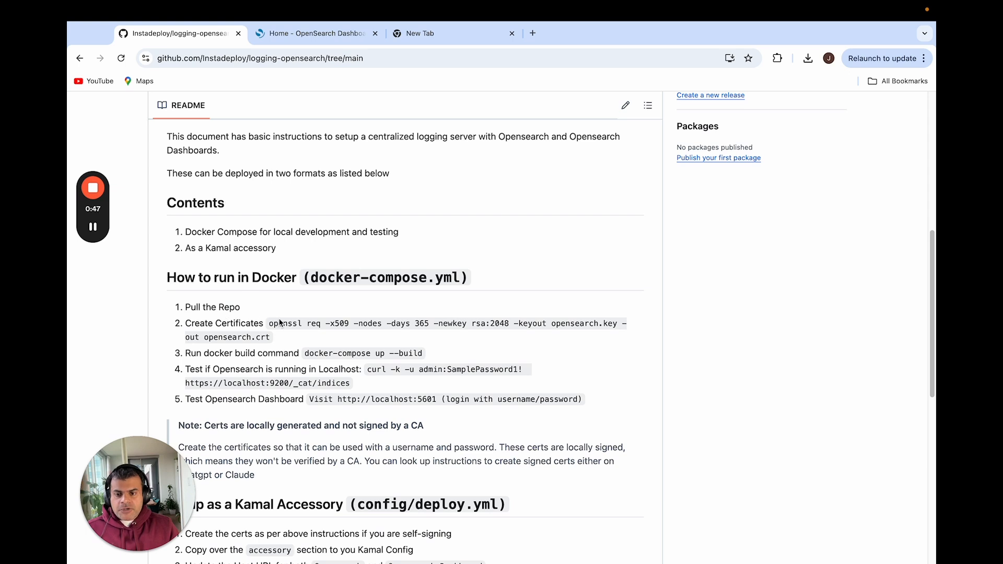
pyautogui.moveTo(277, 323)
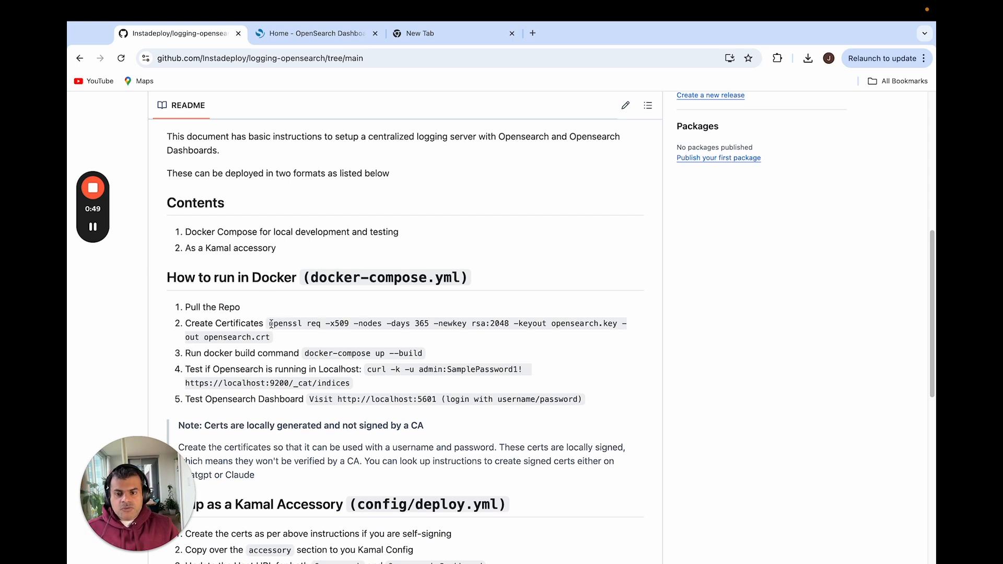
pyautogui.moveTo(268, 322); pyautogui.dragTo(270, 337)
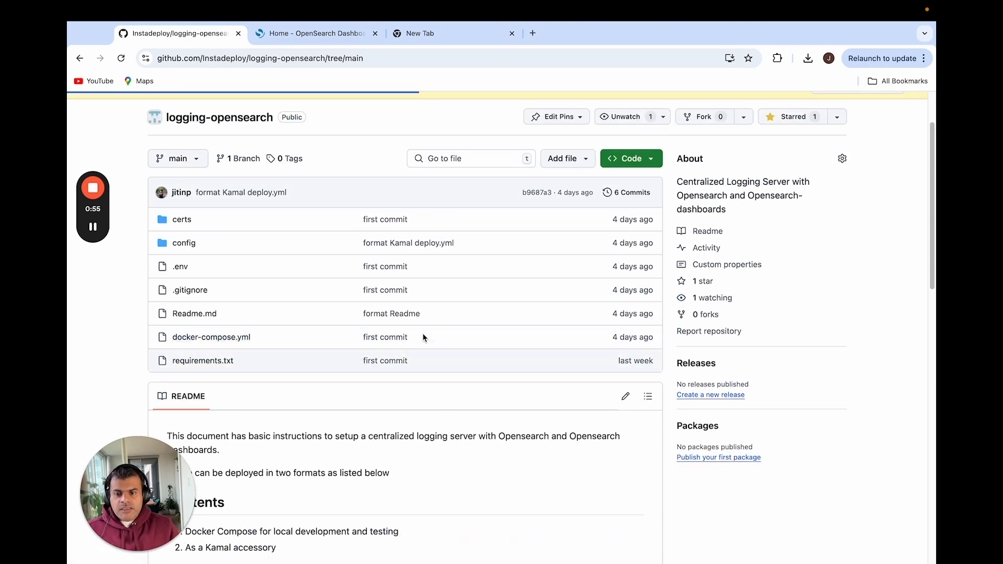
# Step: Open docker-compose.yml and review its OpenSearch services, highlighting the initial admin password
pyautogui.click(211, 337)
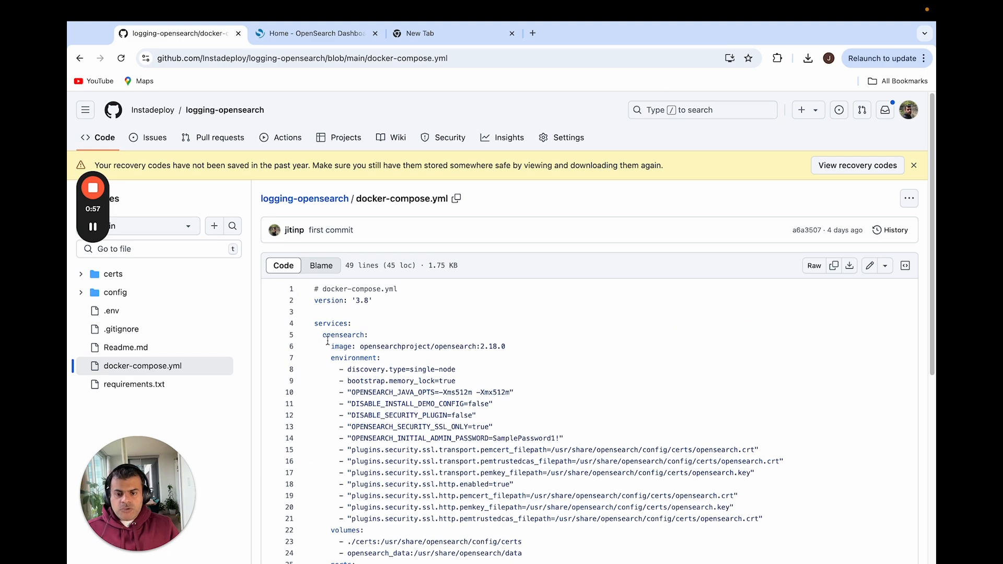
pyautogui.scroll(-3)
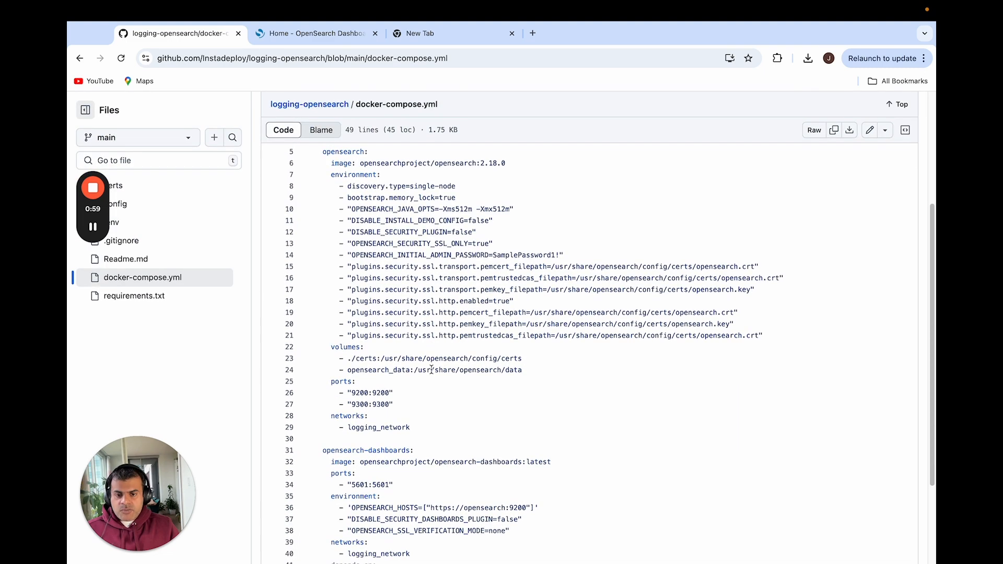
pyautogui.scroll(3)
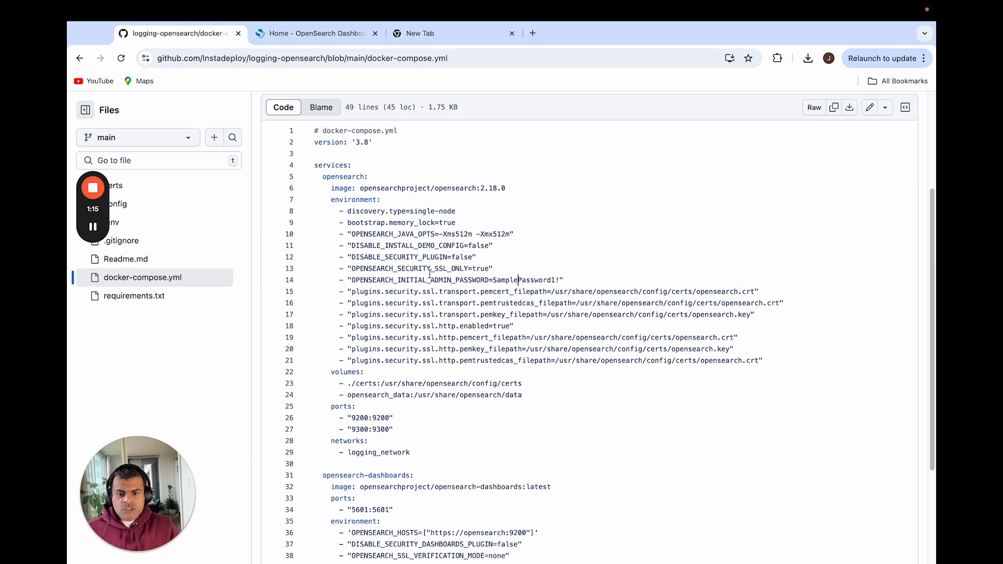
pyautogui.doubleClick(525, 280)
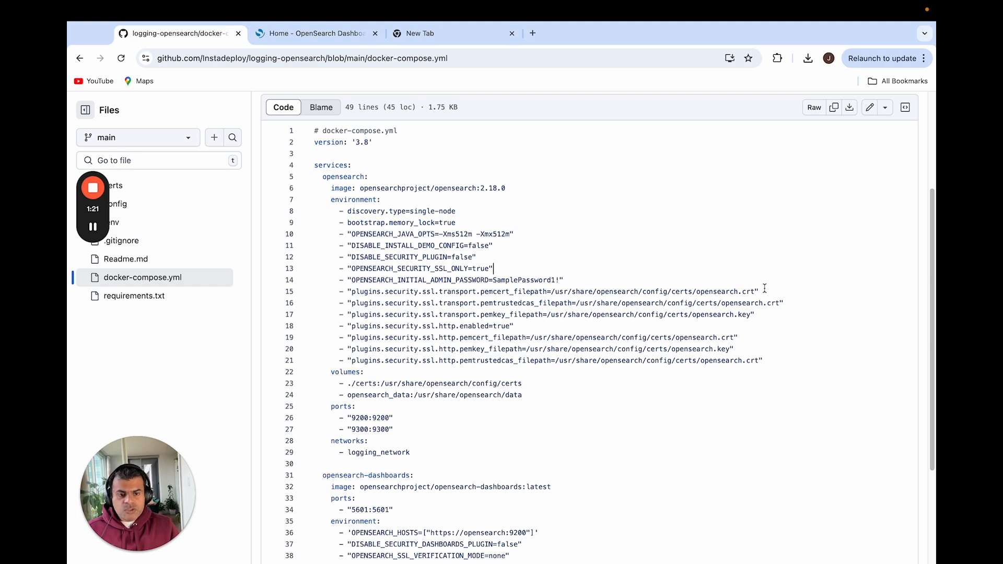
pyautogui.moveTo(758, 291); pyautogui.dragTo(530, 348)
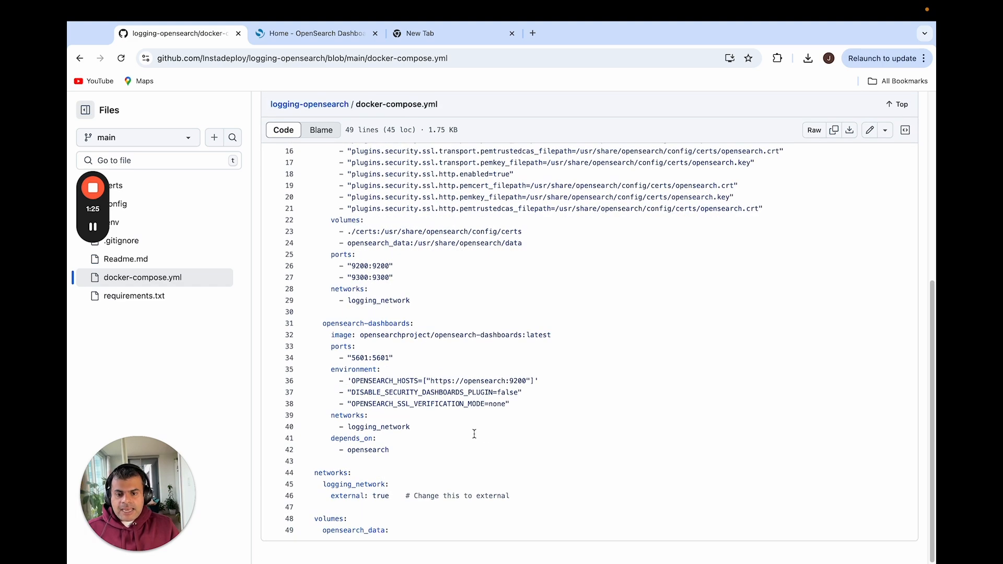
pyautogui.scroll(3)
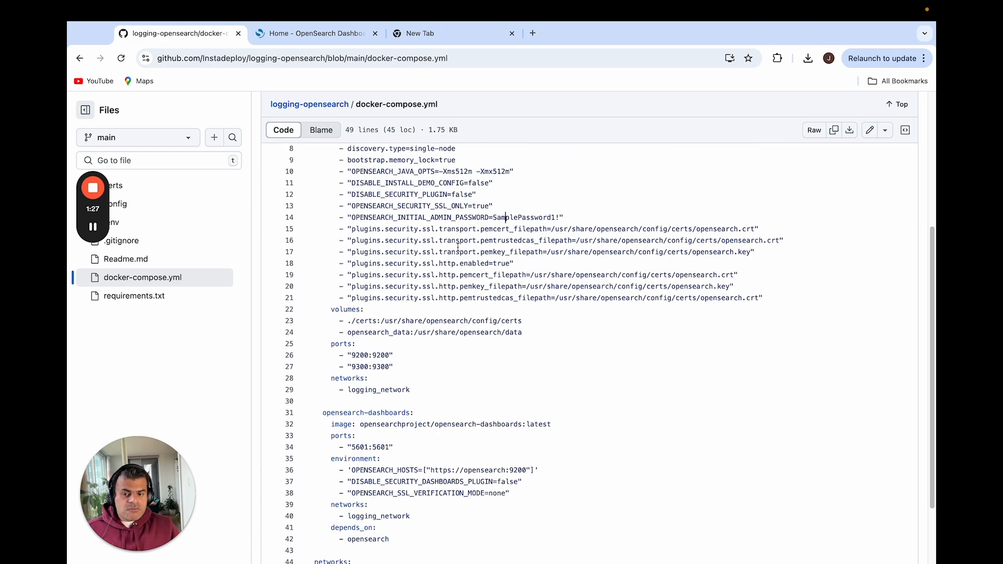
pyautogui.moveTo(685, 306)
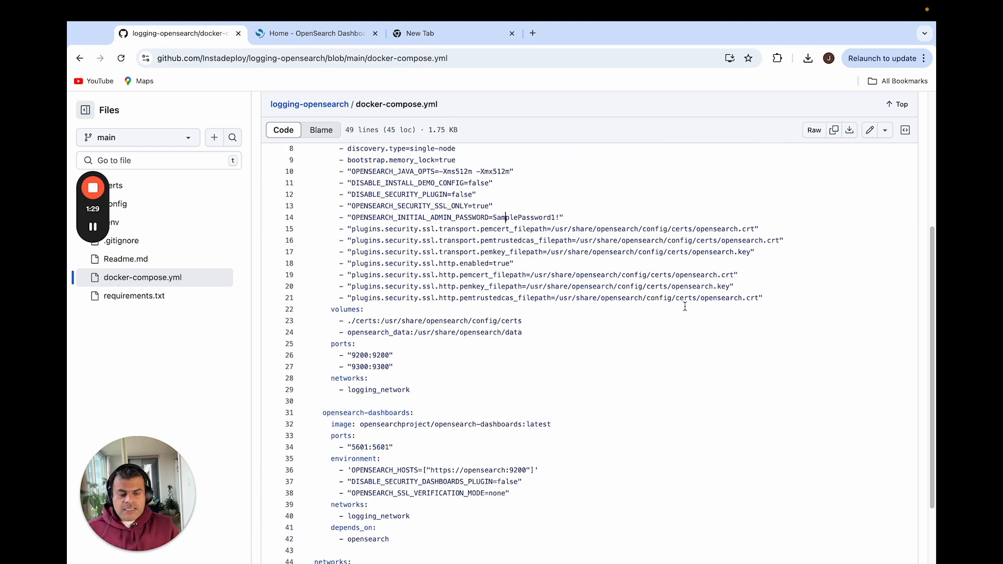
pyautogui.scroll(-3)
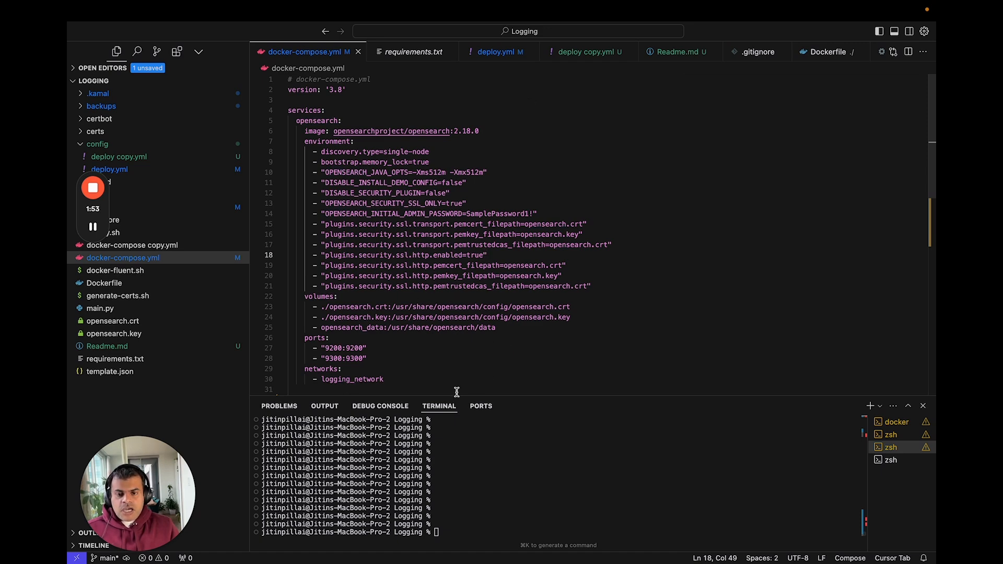
# Step: Scroll the local docker-compose.yml and highlight the OpenSearch key file mount
pyautogui.scroll(-3)
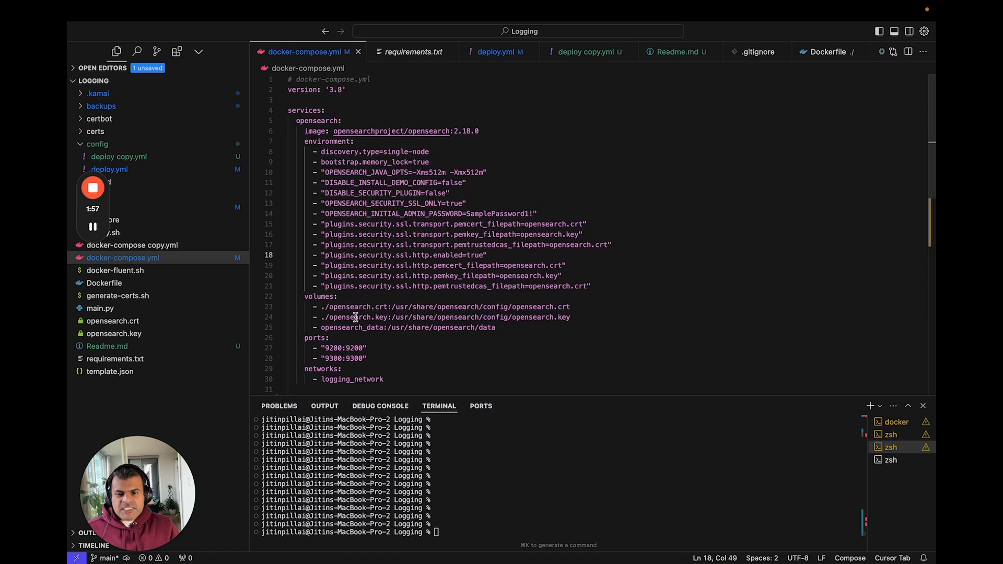
pyautogui.doubleClick(532, 307)
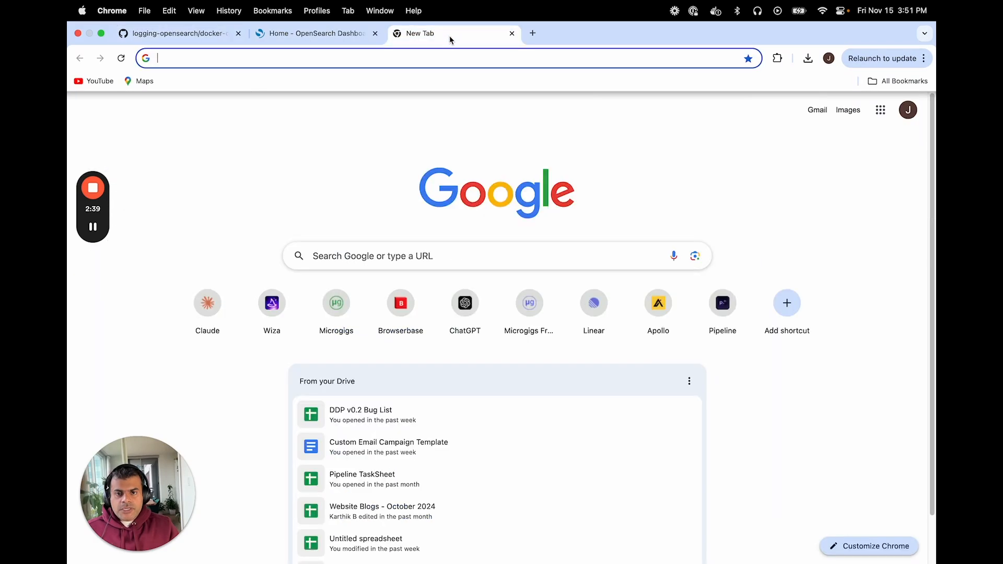
# Step: Log in to local OpenSearch Dashboards as admin and confirm the Private tenant
pyautogui.write('localhost:8000')
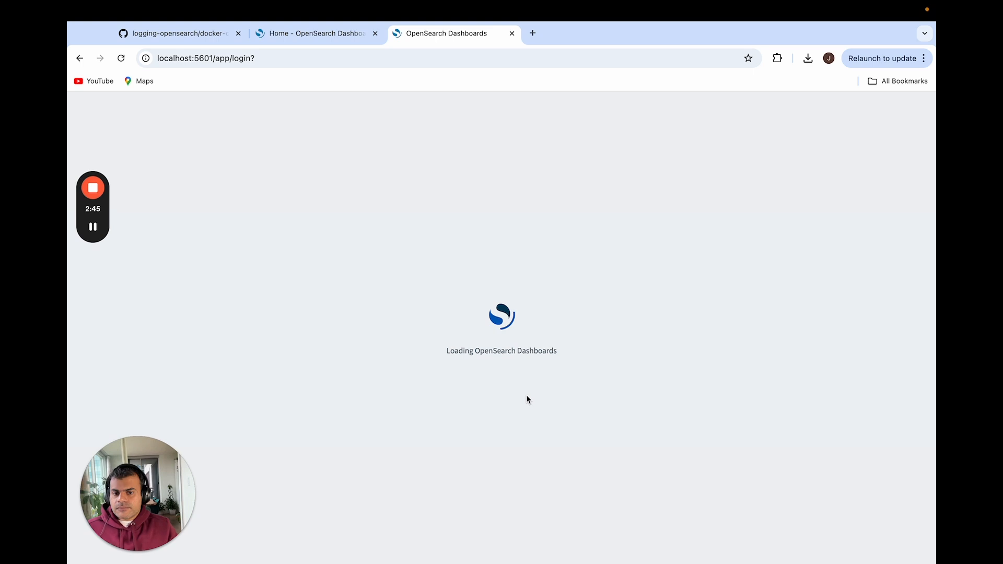
pyautogui.write('admin')
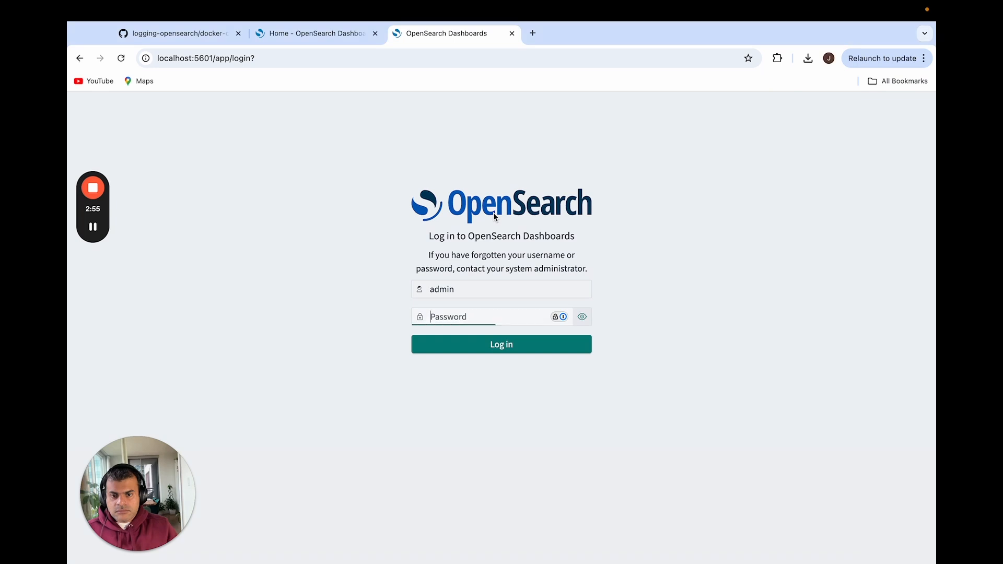
pyautogui.write('password')
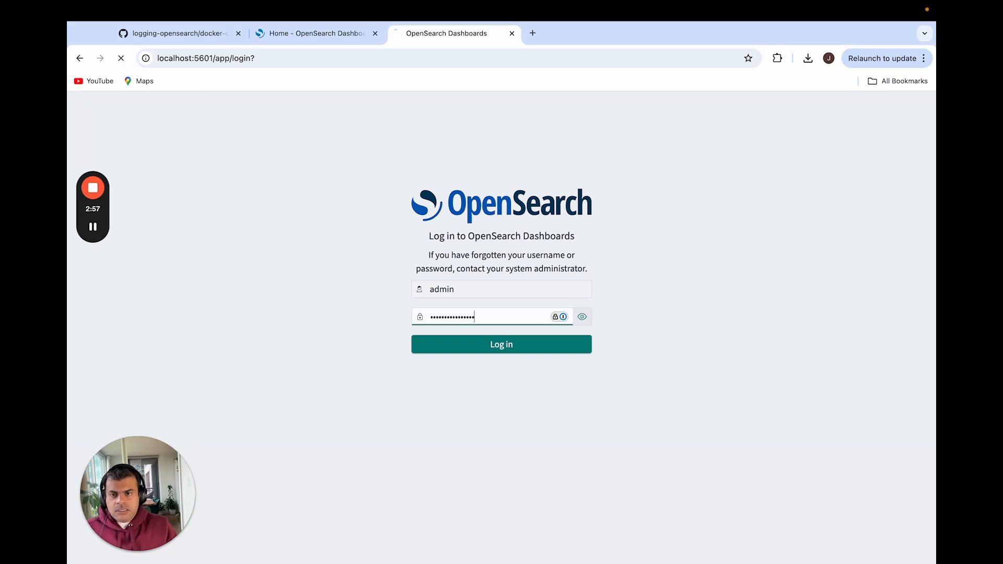
pyautogui.click(501, 344)
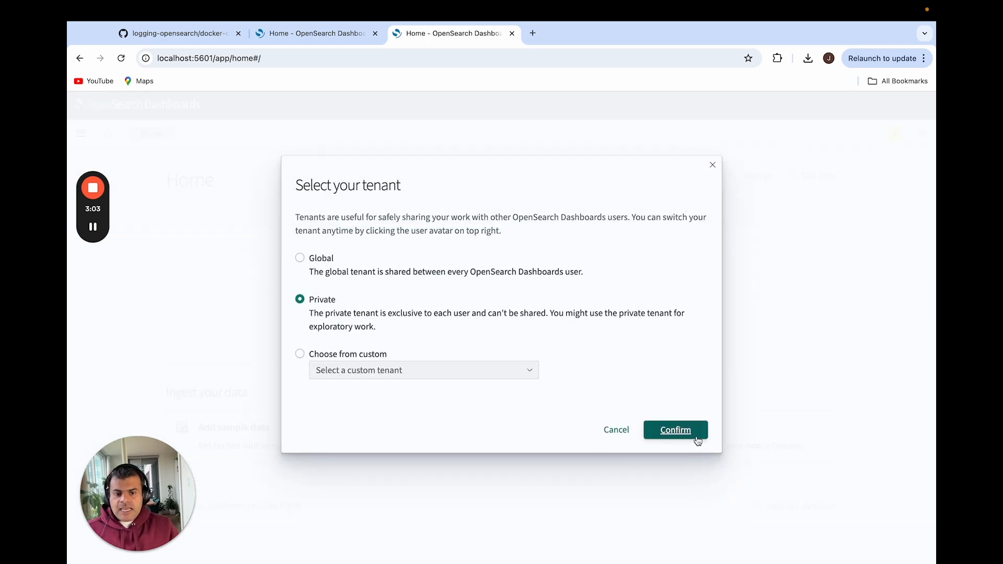
pyautogui.click(675, 430)
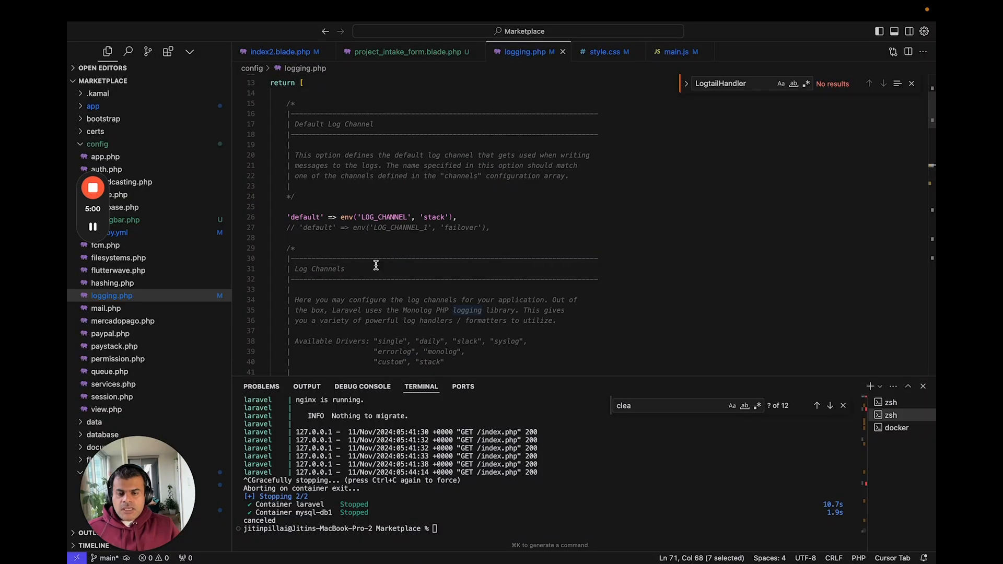
# Step: Scroll config/logging.php down to the custom opensearch log channel and its host setting
pyautogui.click(455, 305)
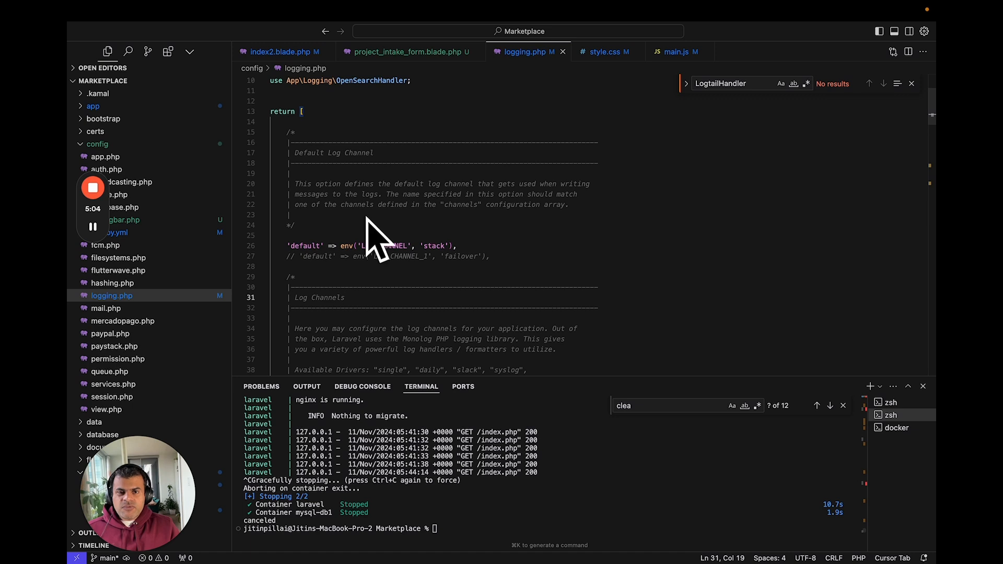
pyautogui.moveTo(364, 220)
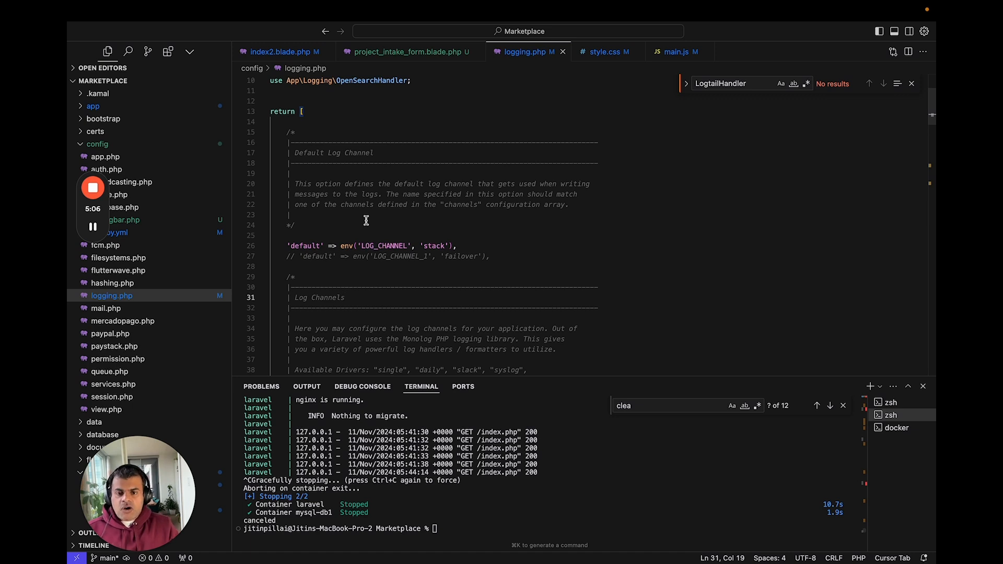
pyautogui.scroll(-3)
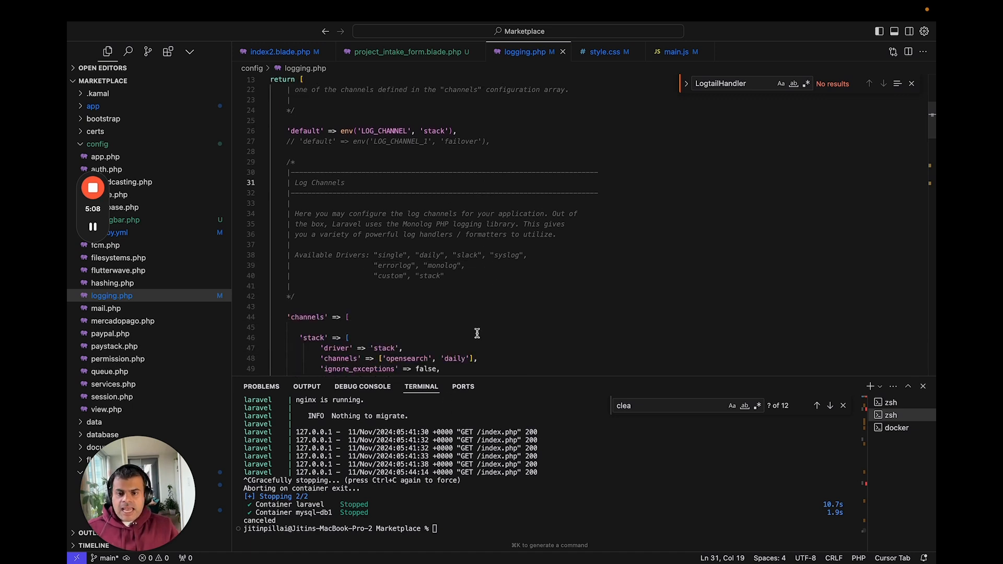
pyautogui.scroll(-3)
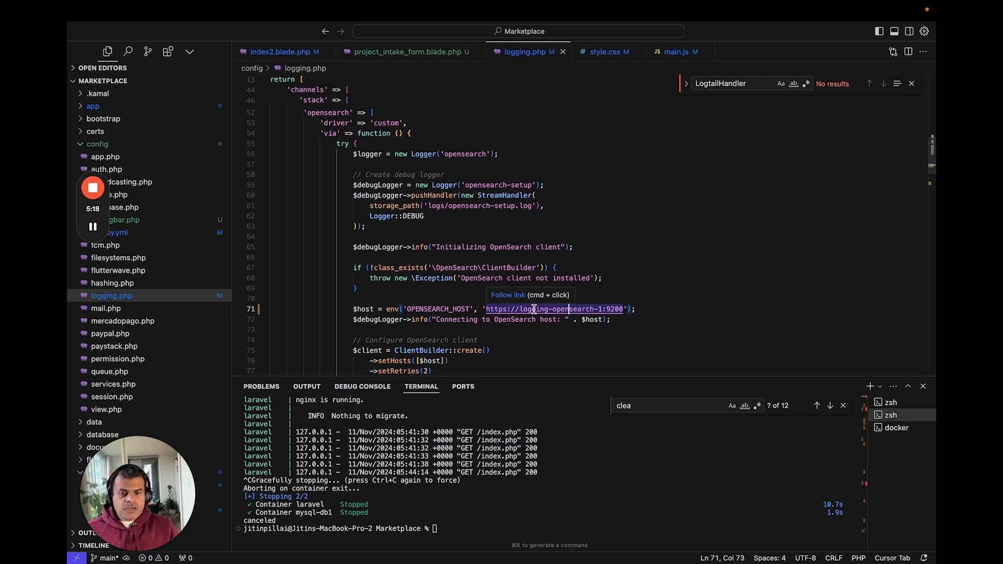
pyautogui.moveTo(590, 325)
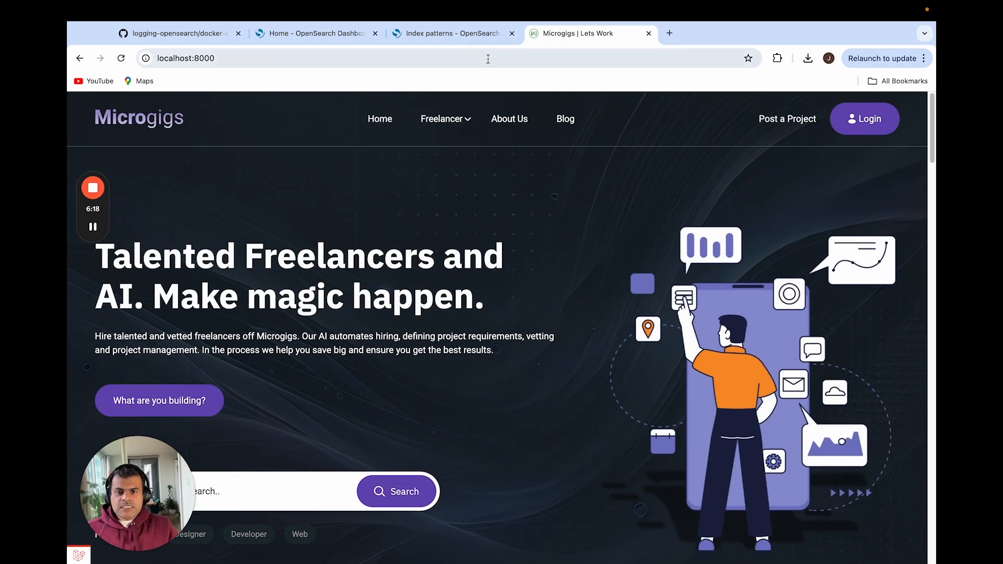
pyautogui.click(451, 34)
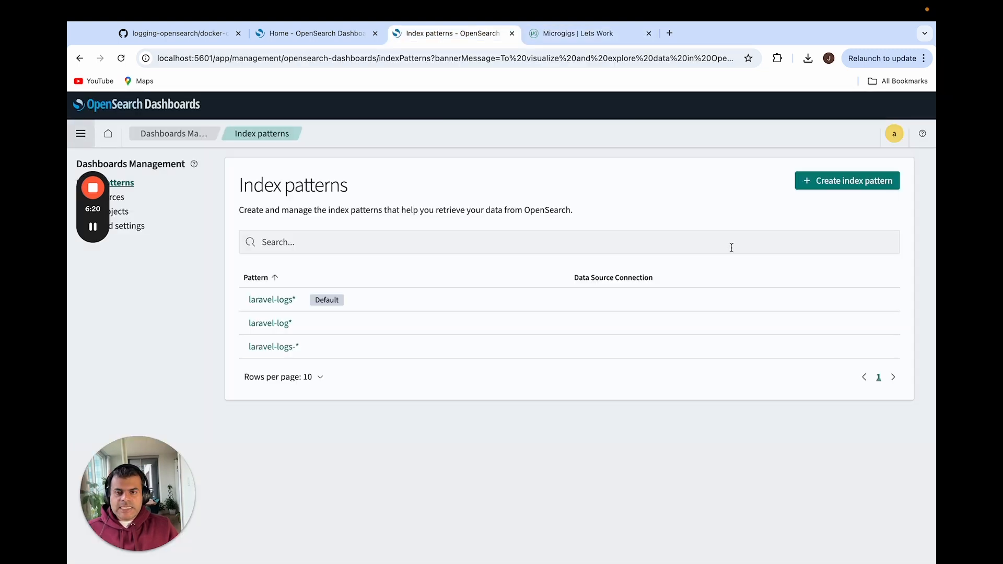
pyautogui.click(846, 180)
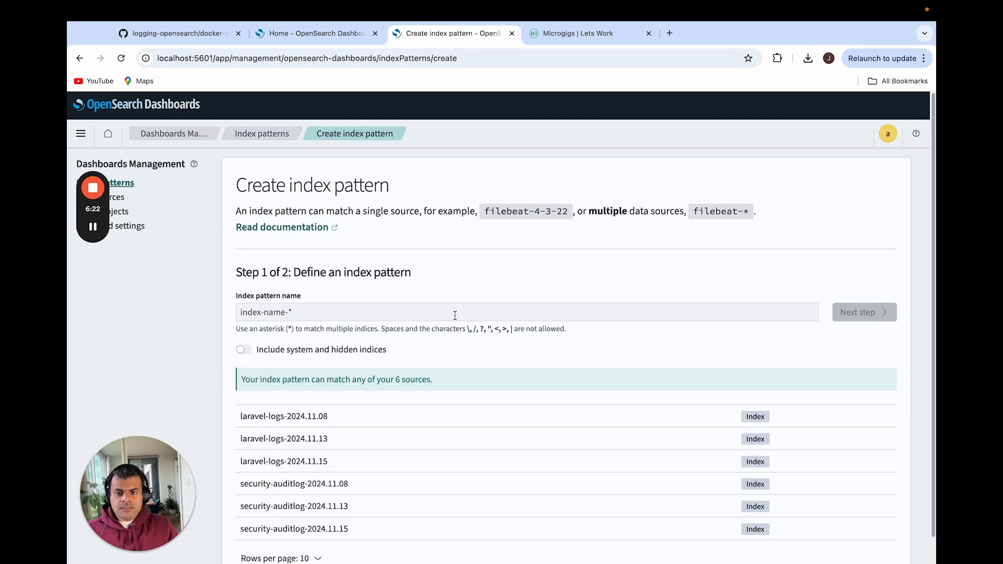
pyautogui.click(454, 312)
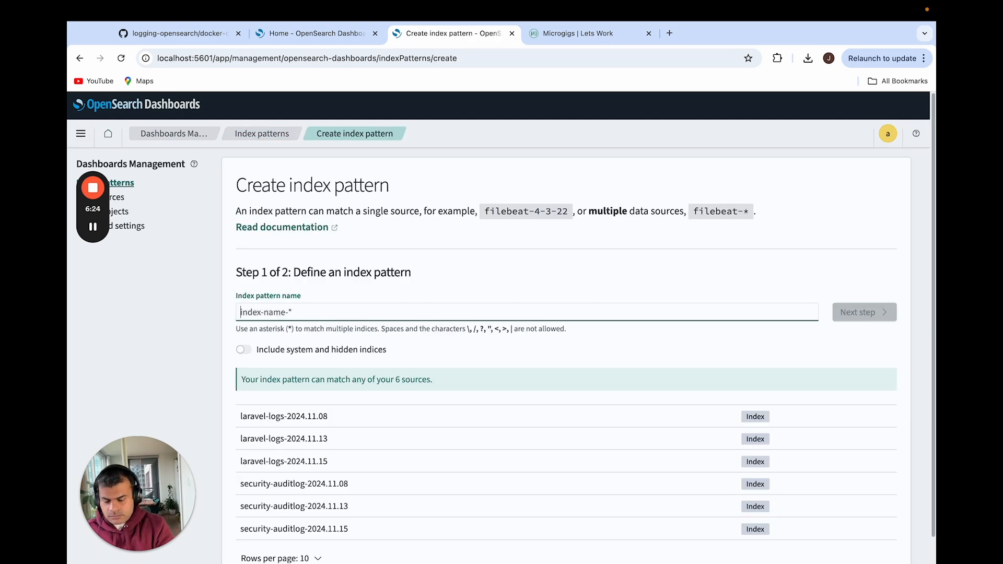
pyautogui.write('lara*')
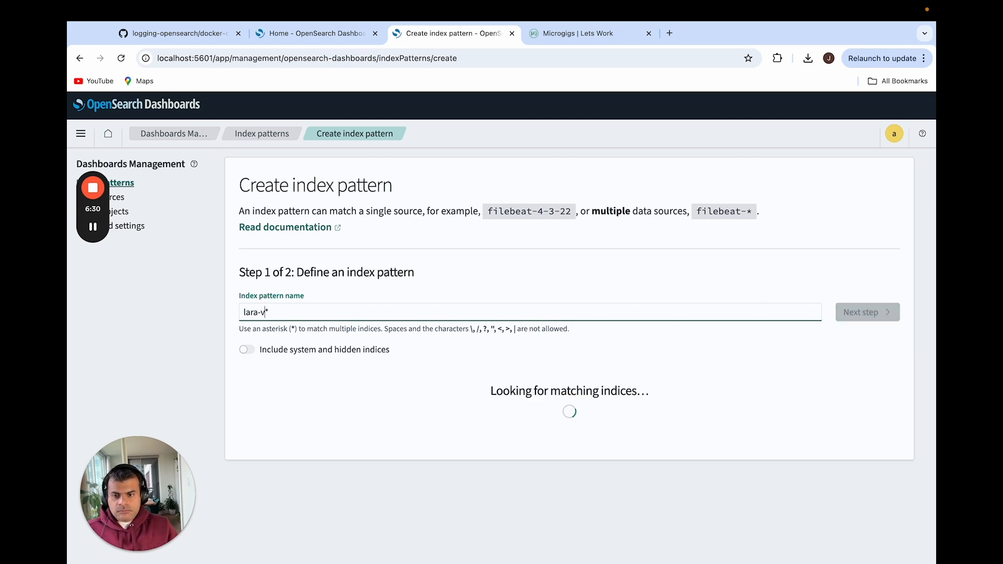
pyautogui.write('avel')
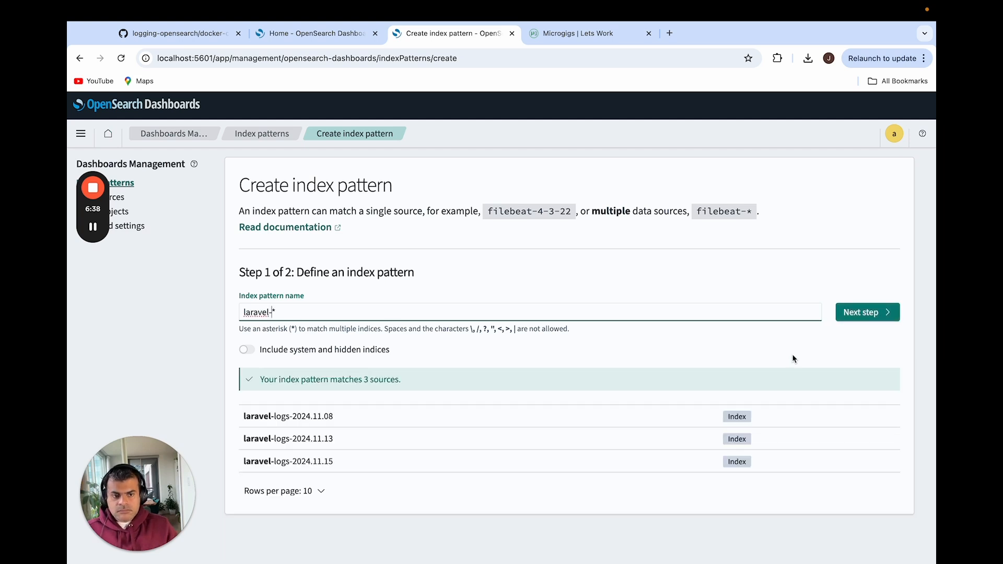
pyautogui.click(863, 312)
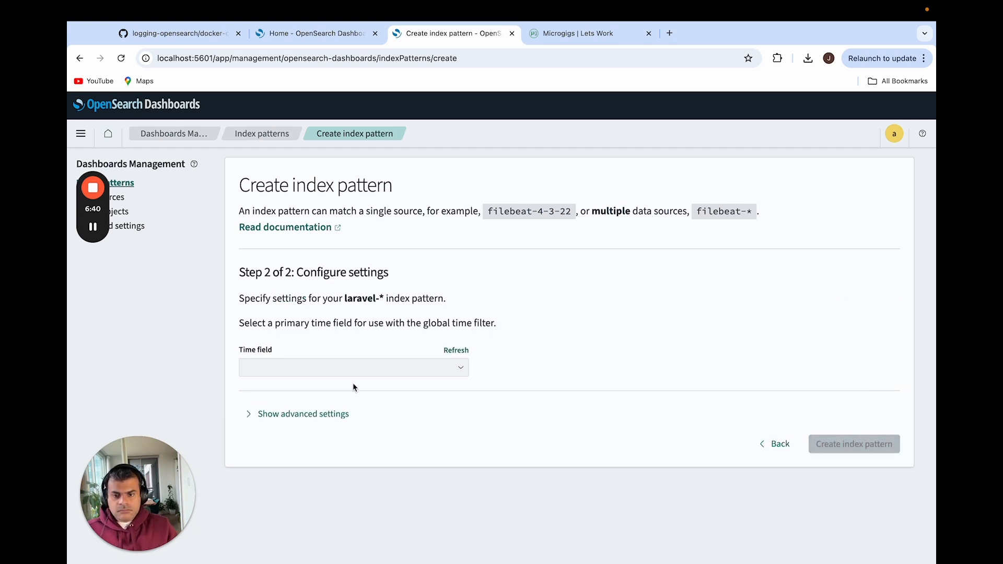
pyautogui.click(353, 367)
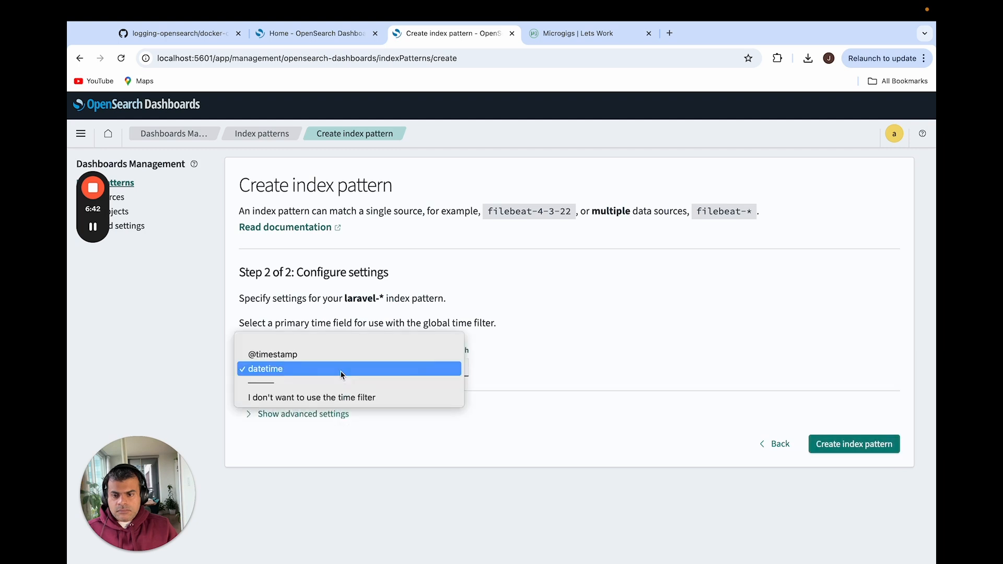
pyautogui.click(273, 353)
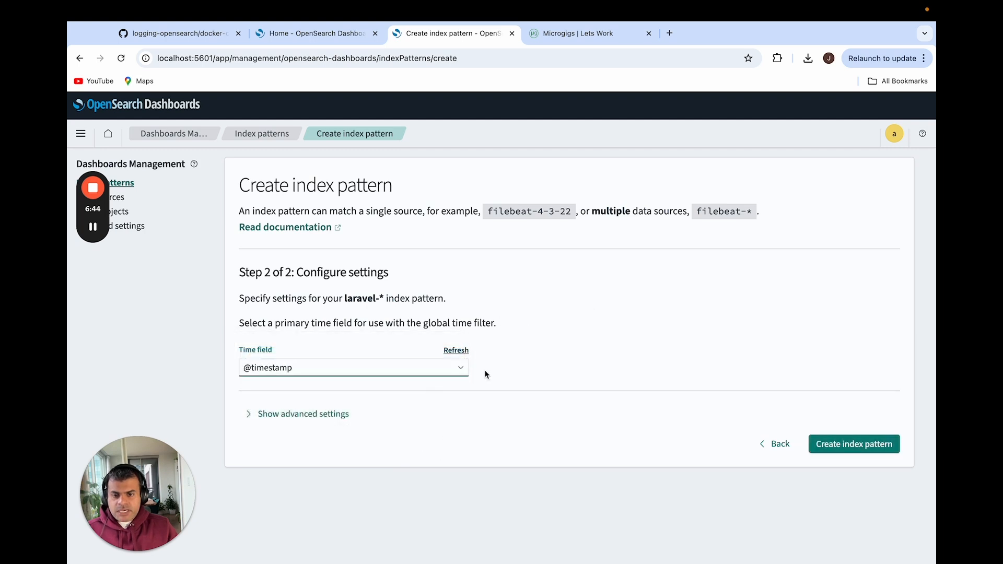
pyautogui.click(853, 444)
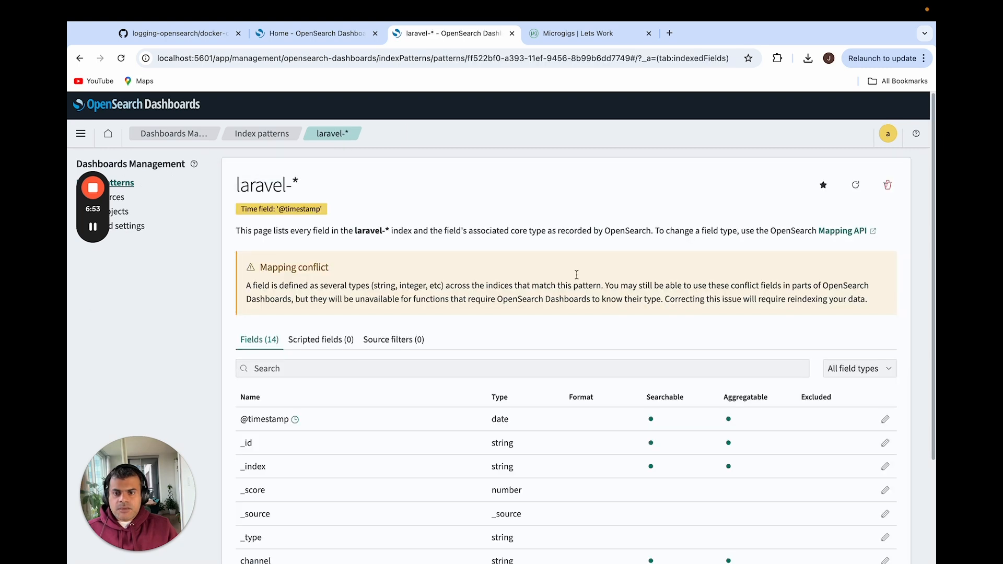
# Step: Visit the Microgigs app to generate logs, then refresh Discover to show 18 hits
pyautogui.click(81, 134)
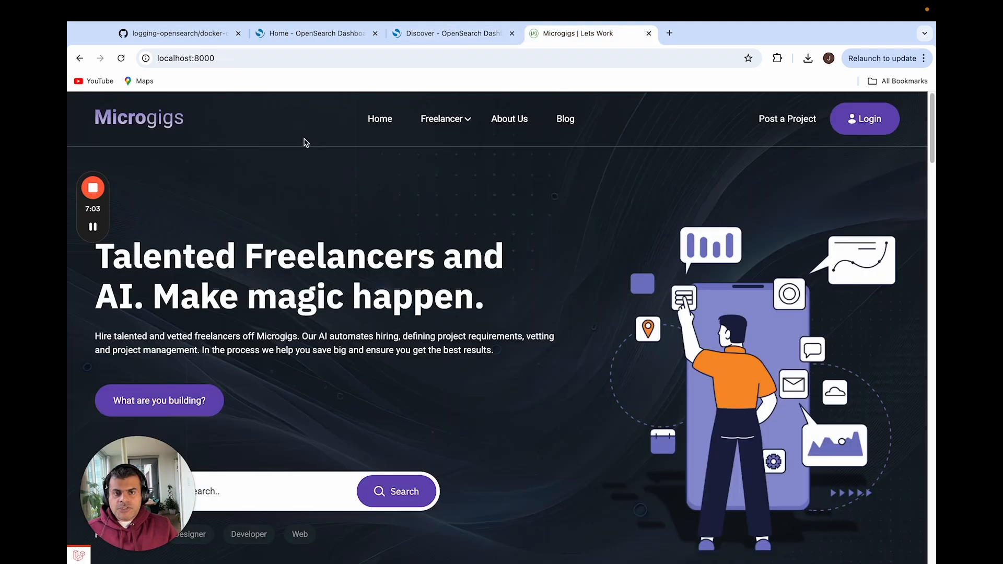
pyautogui.click(450, 34)
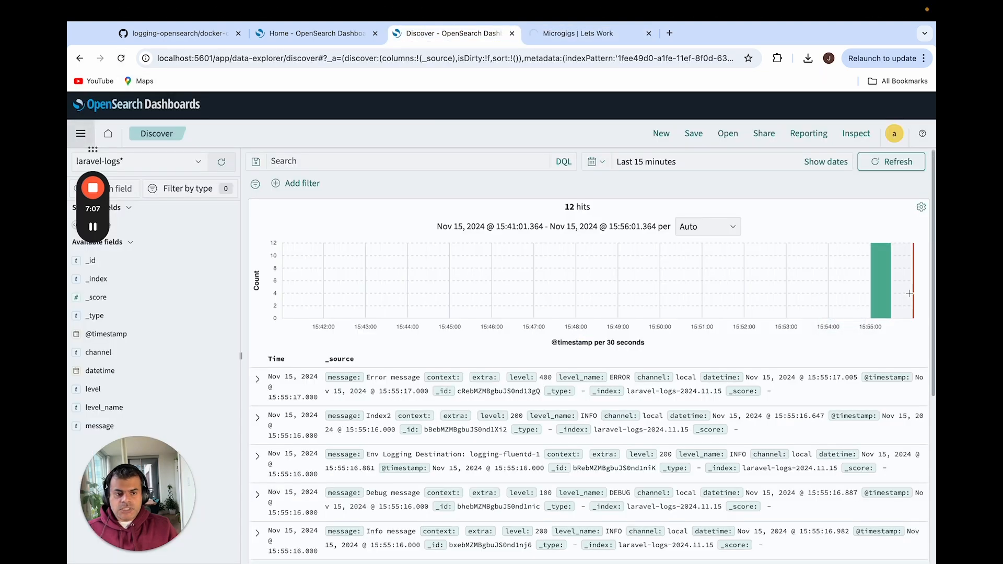
pyautogui.click(891, 161)
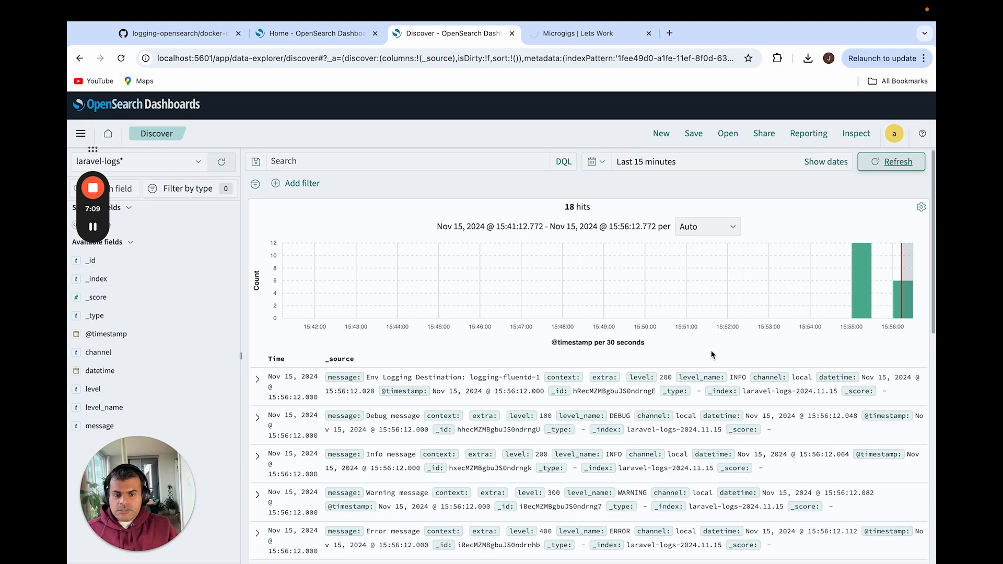
pyautogui.moveTo(339, 414)
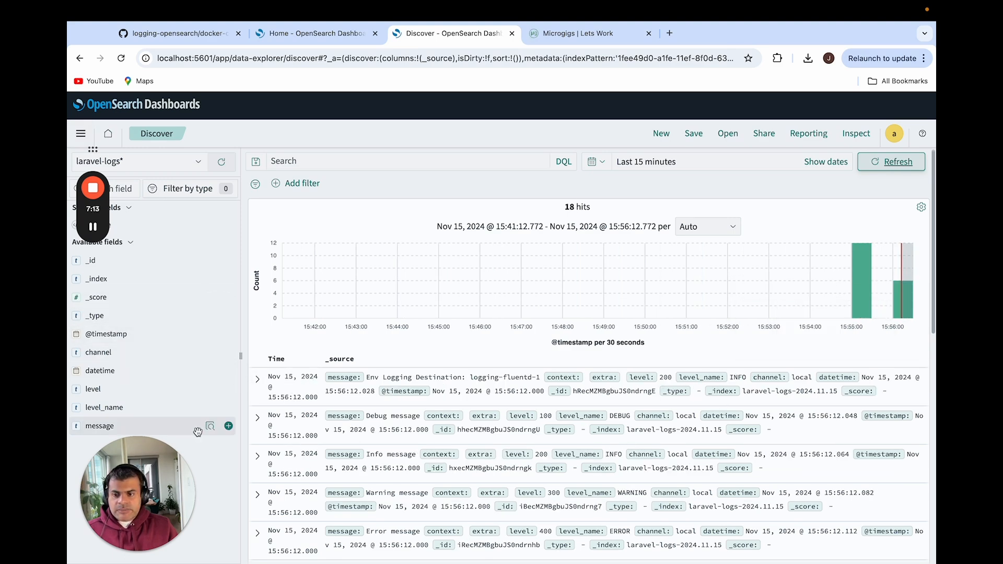
pyautogui.click(228, 407)
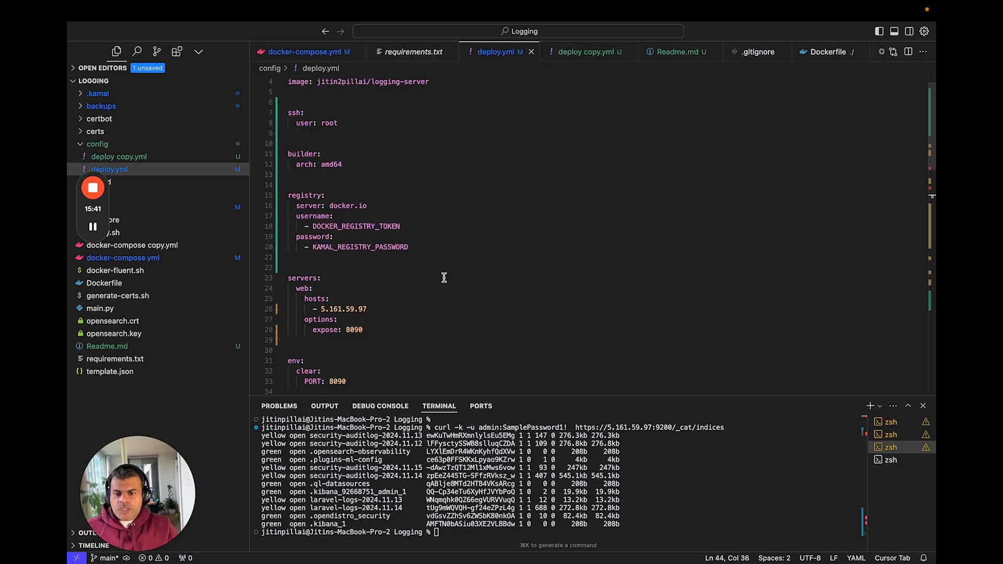
pyautogui.scroll(-3)
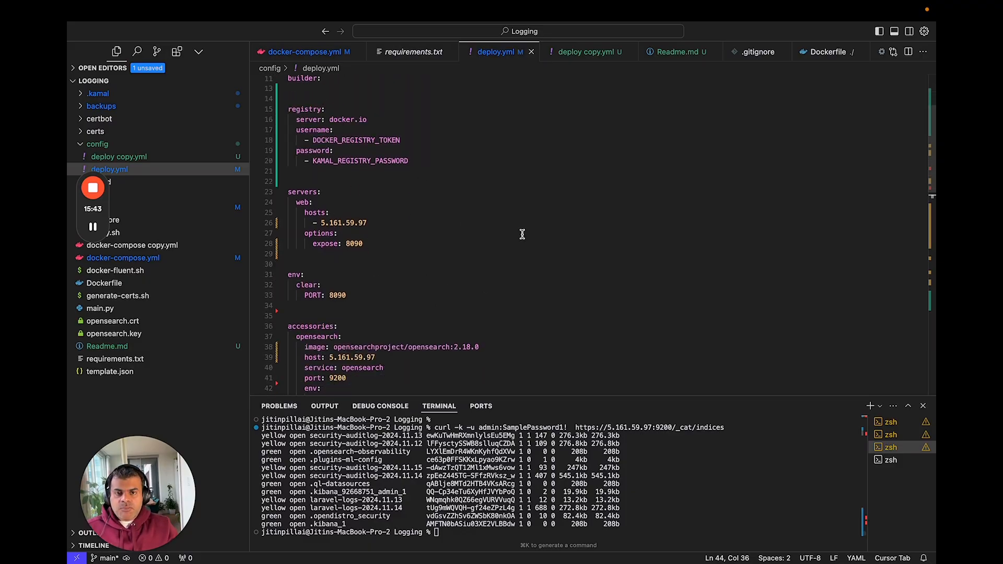
pyautogui.scroll(-3)
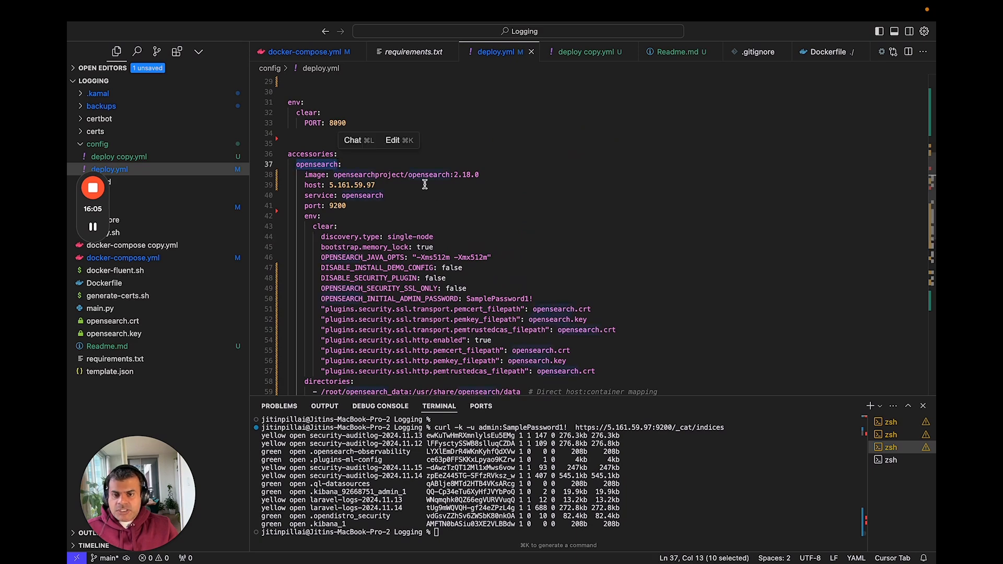
pyautogui.scroll(-3)
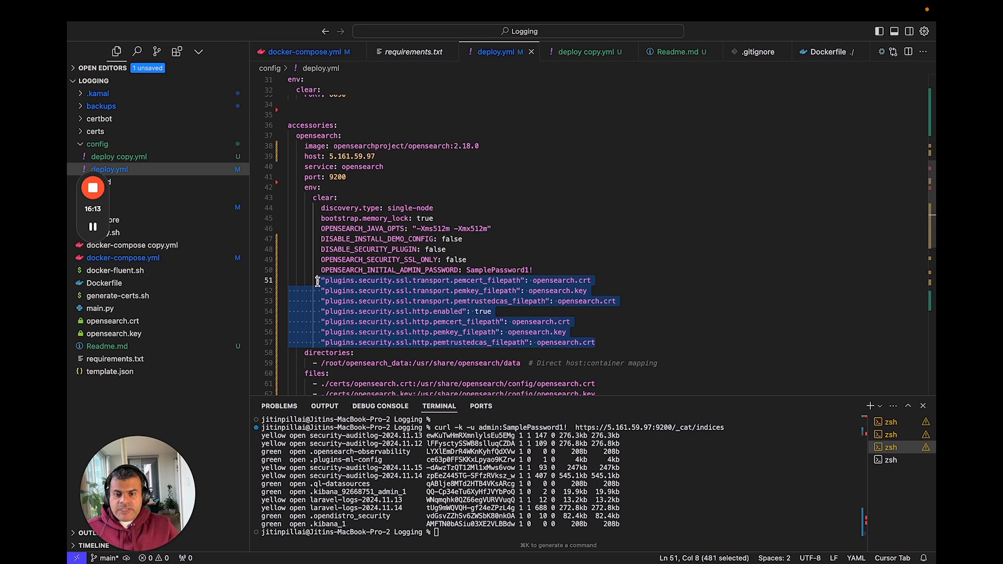
pyautogui.scroll(-3)
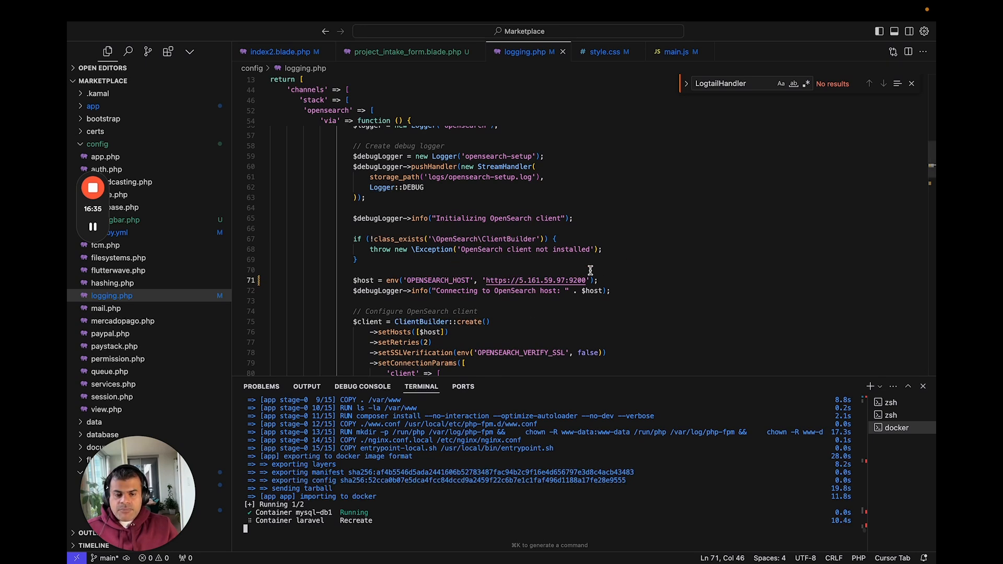
pyautogui.moveTo(512, 281)
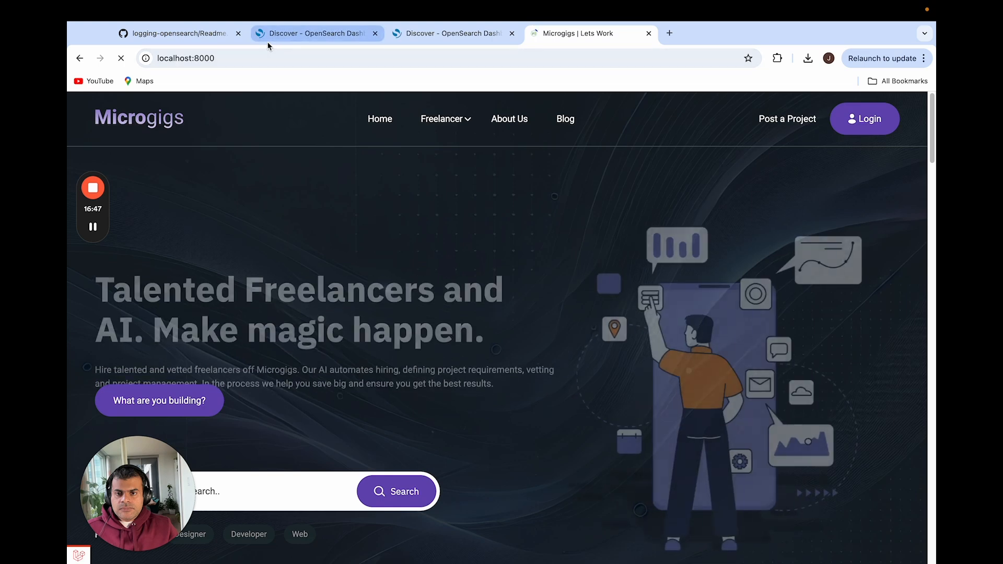
# Step: Open Discover on the remote Dashboards, reload Microgigs, and view the new 16:06 log entries
pyautogui.click(313, 33)
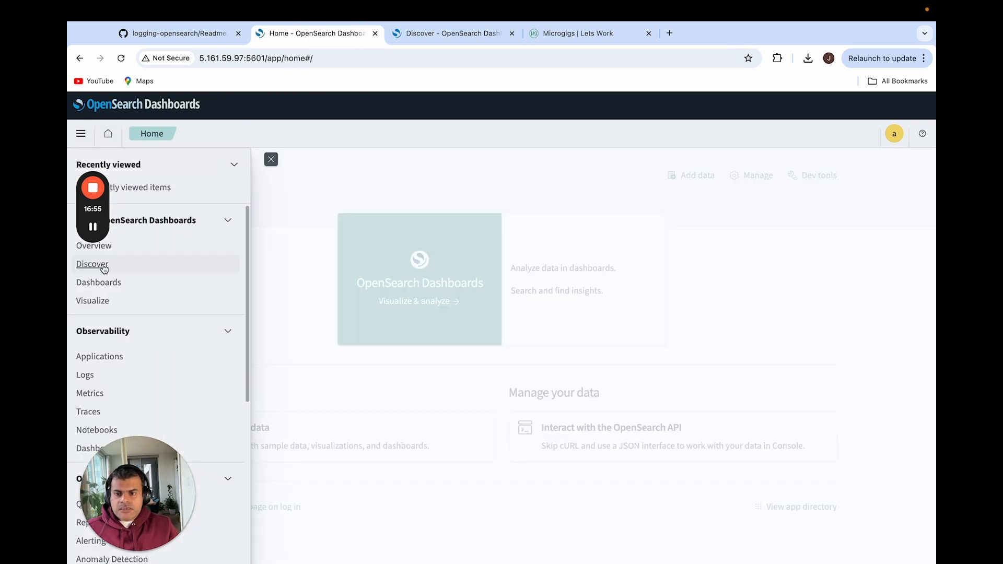
pyautogui.click(92, 263)
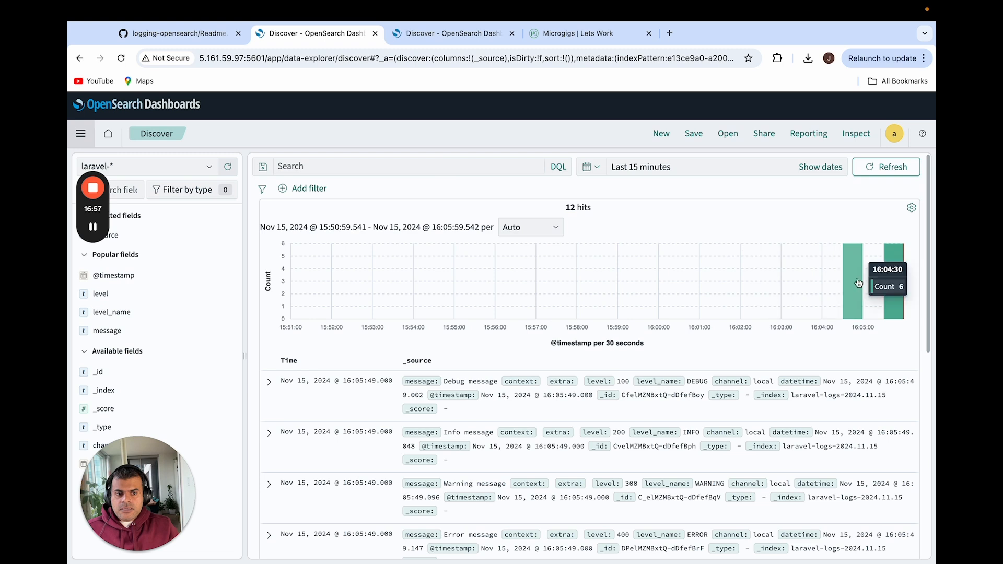
pyautogui.moveTo(895, 277)
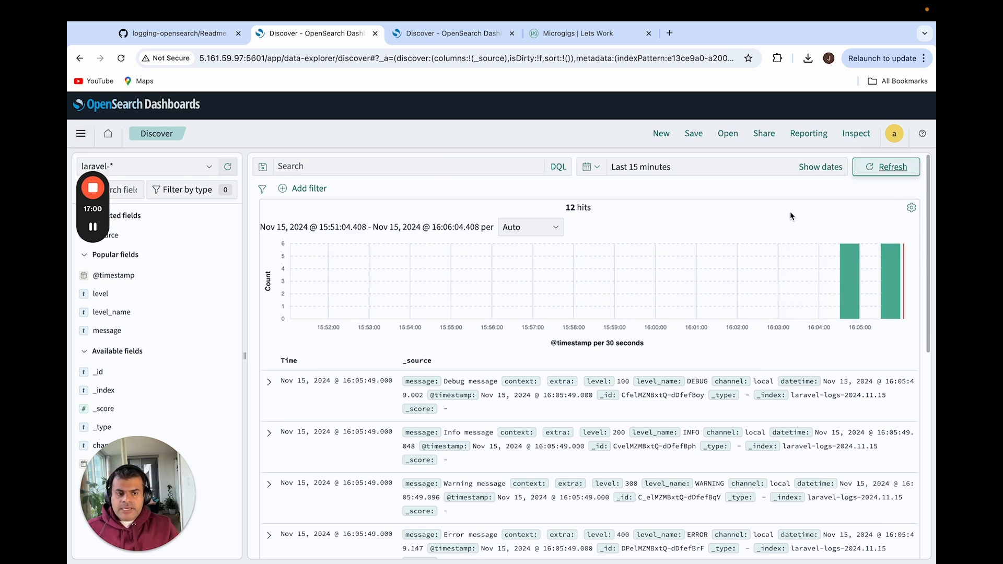
pyautogui.click(589, 34)
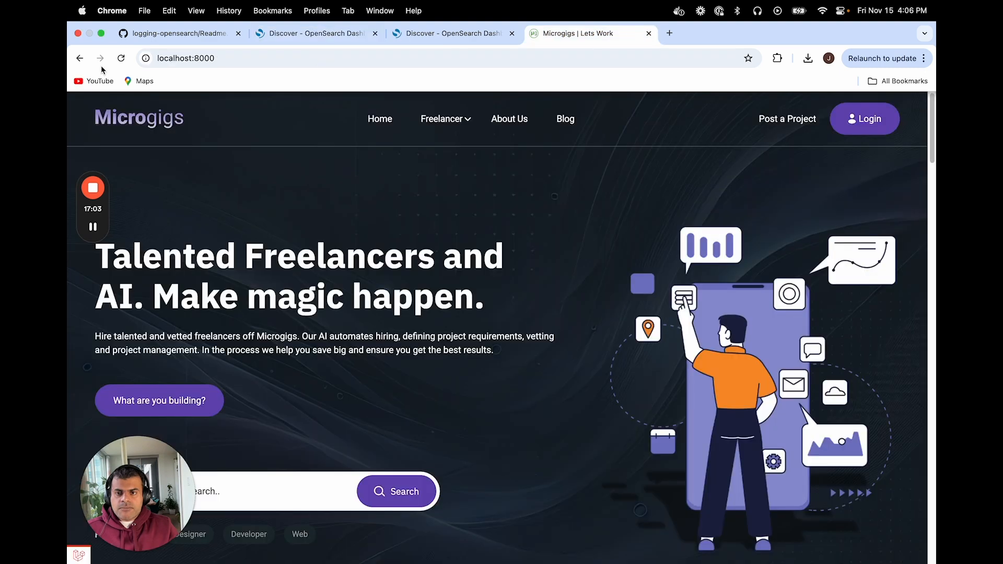
pyautogui.click(313, 34)
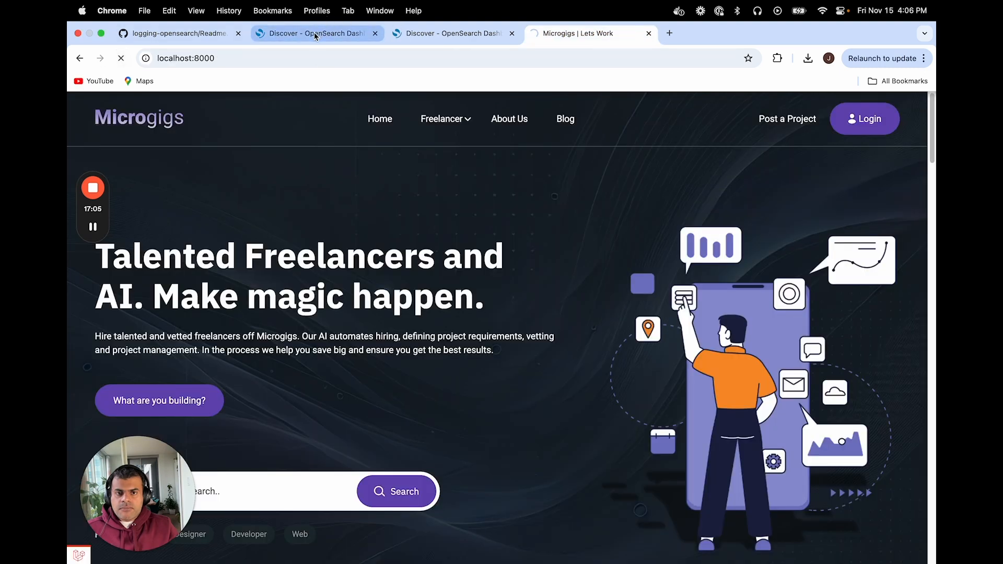
pyautogui.moveTo(314, 32)
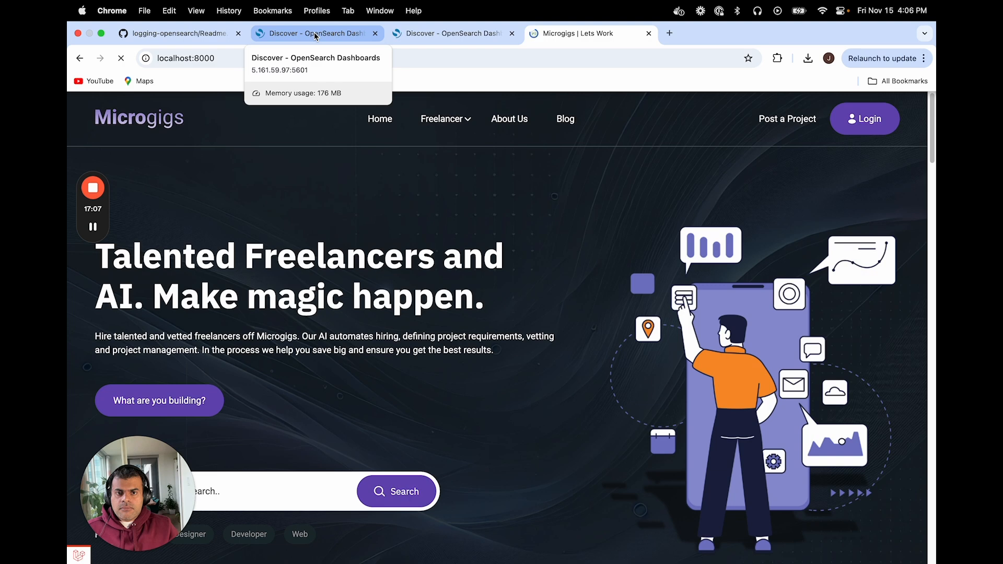
pyautogui.click(313, 32)
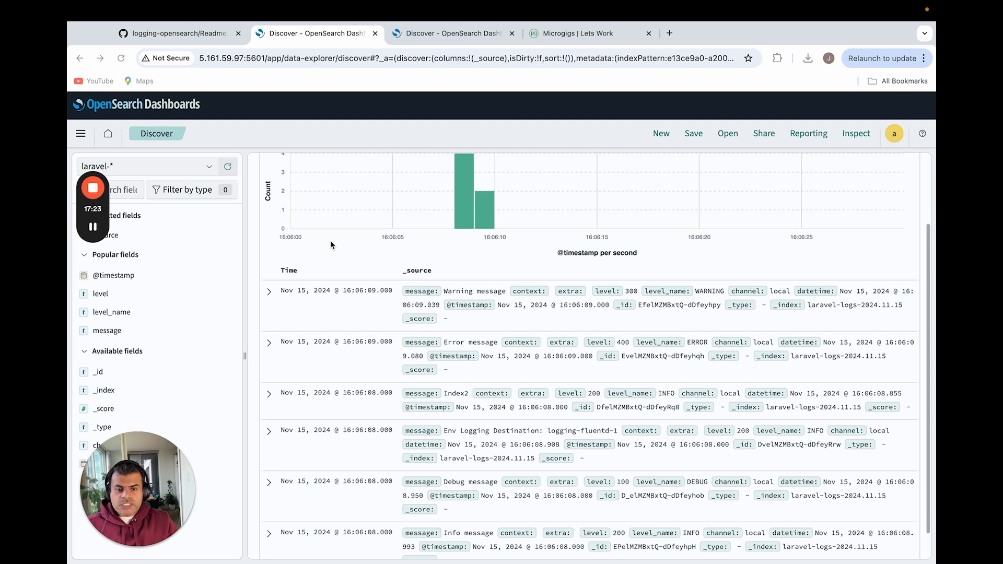
pyautogui.moveTo(279, 278)
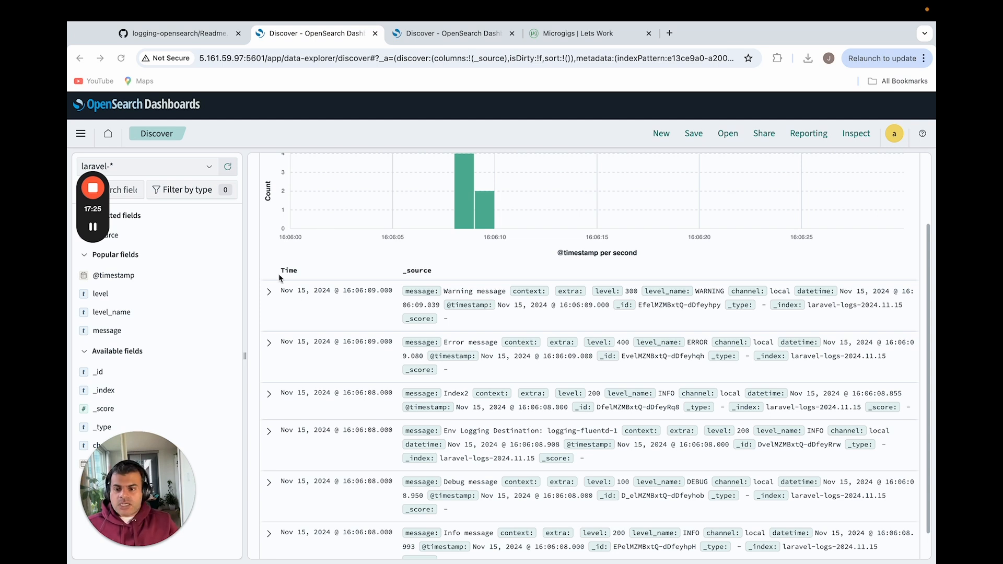